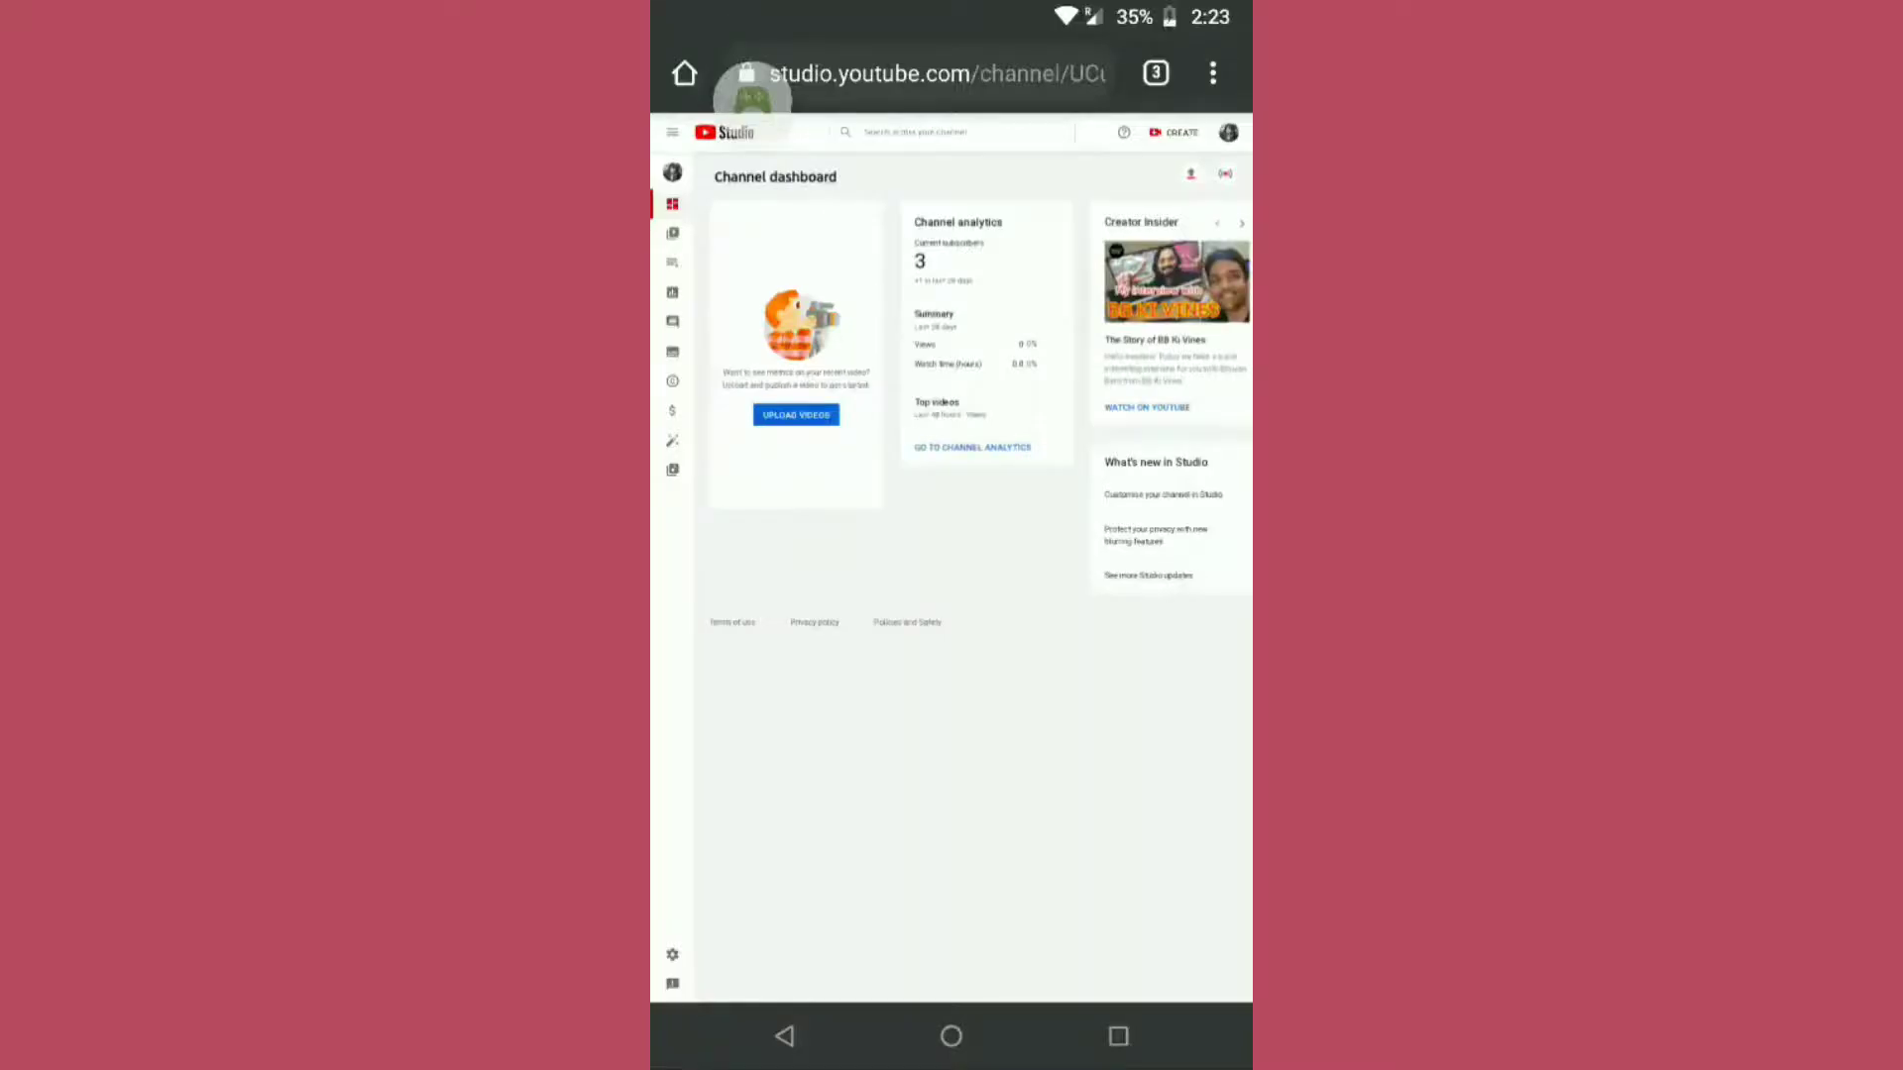
Step: Open the Branding tab under channel Customisation in YouTube Studio
{"action": "left_click", "coordinate": [1212, 72]}
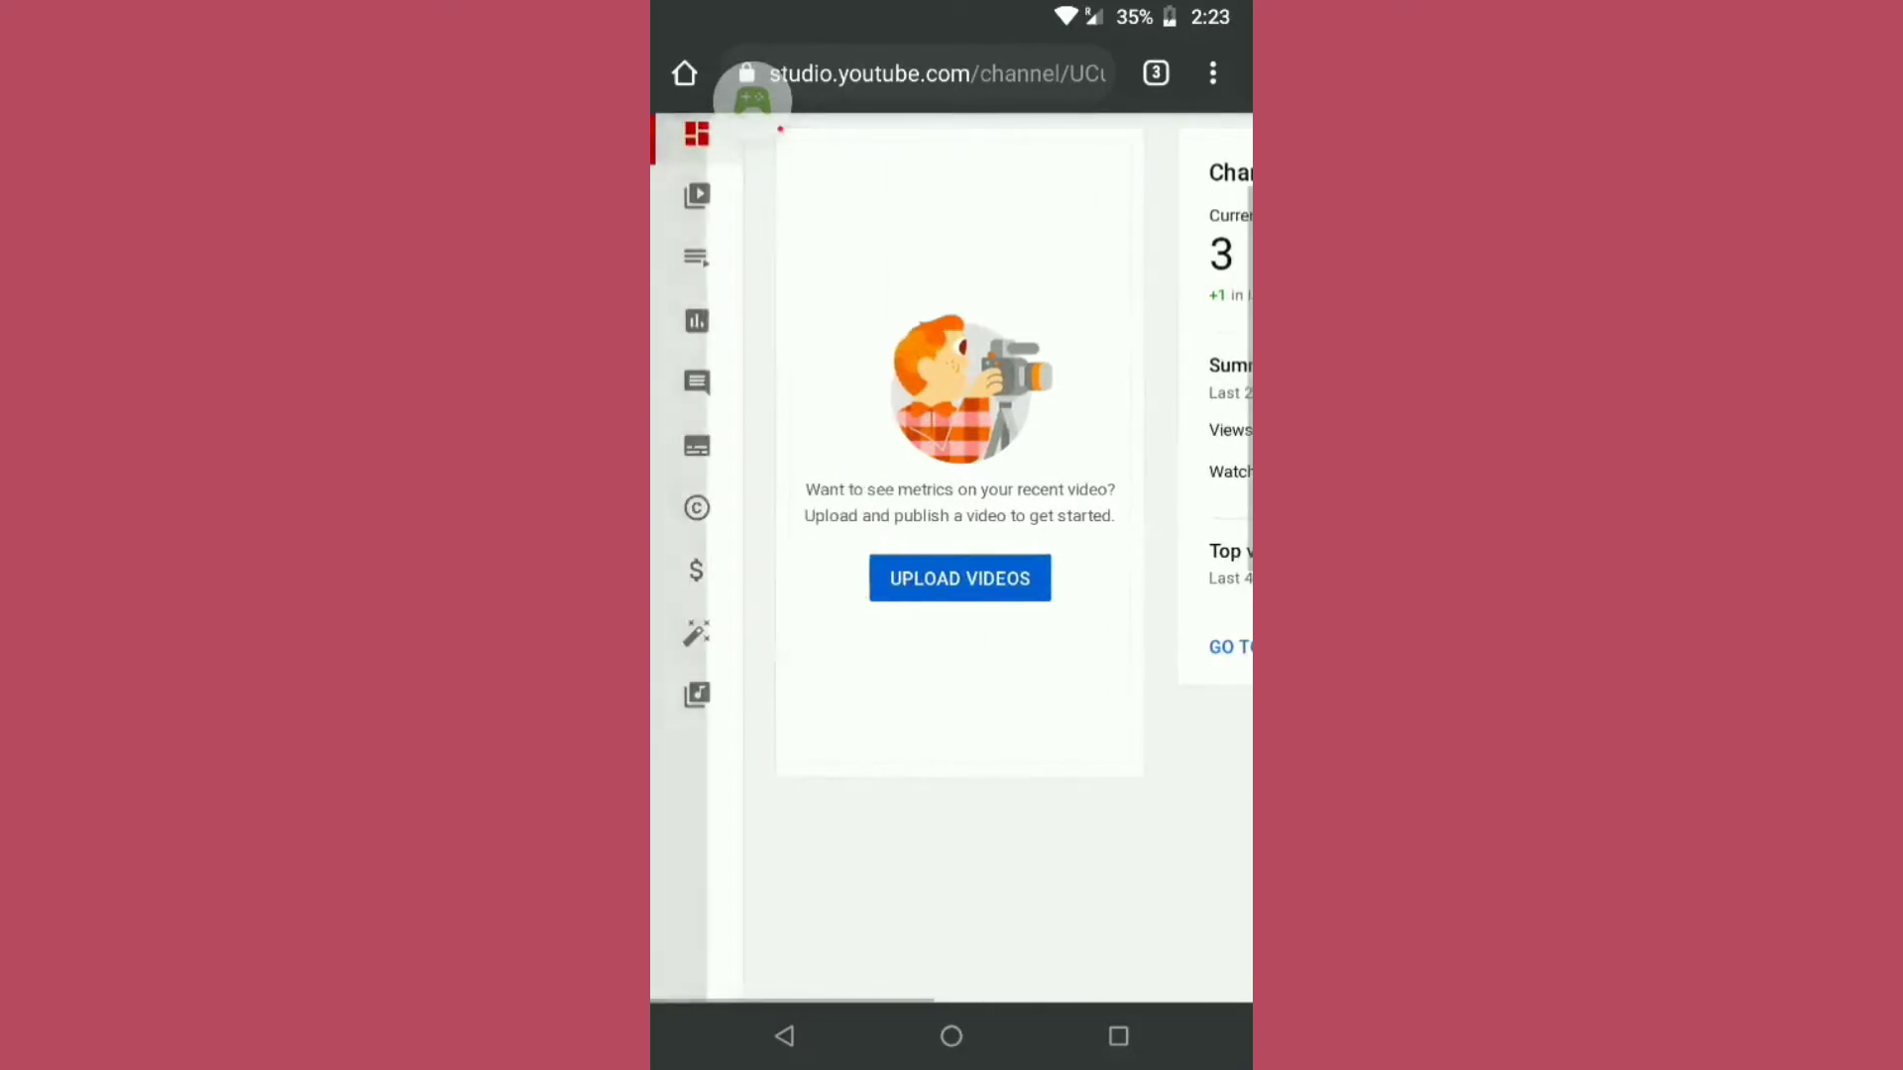
{"action": "left_click", "coordinate": [696, 632]}
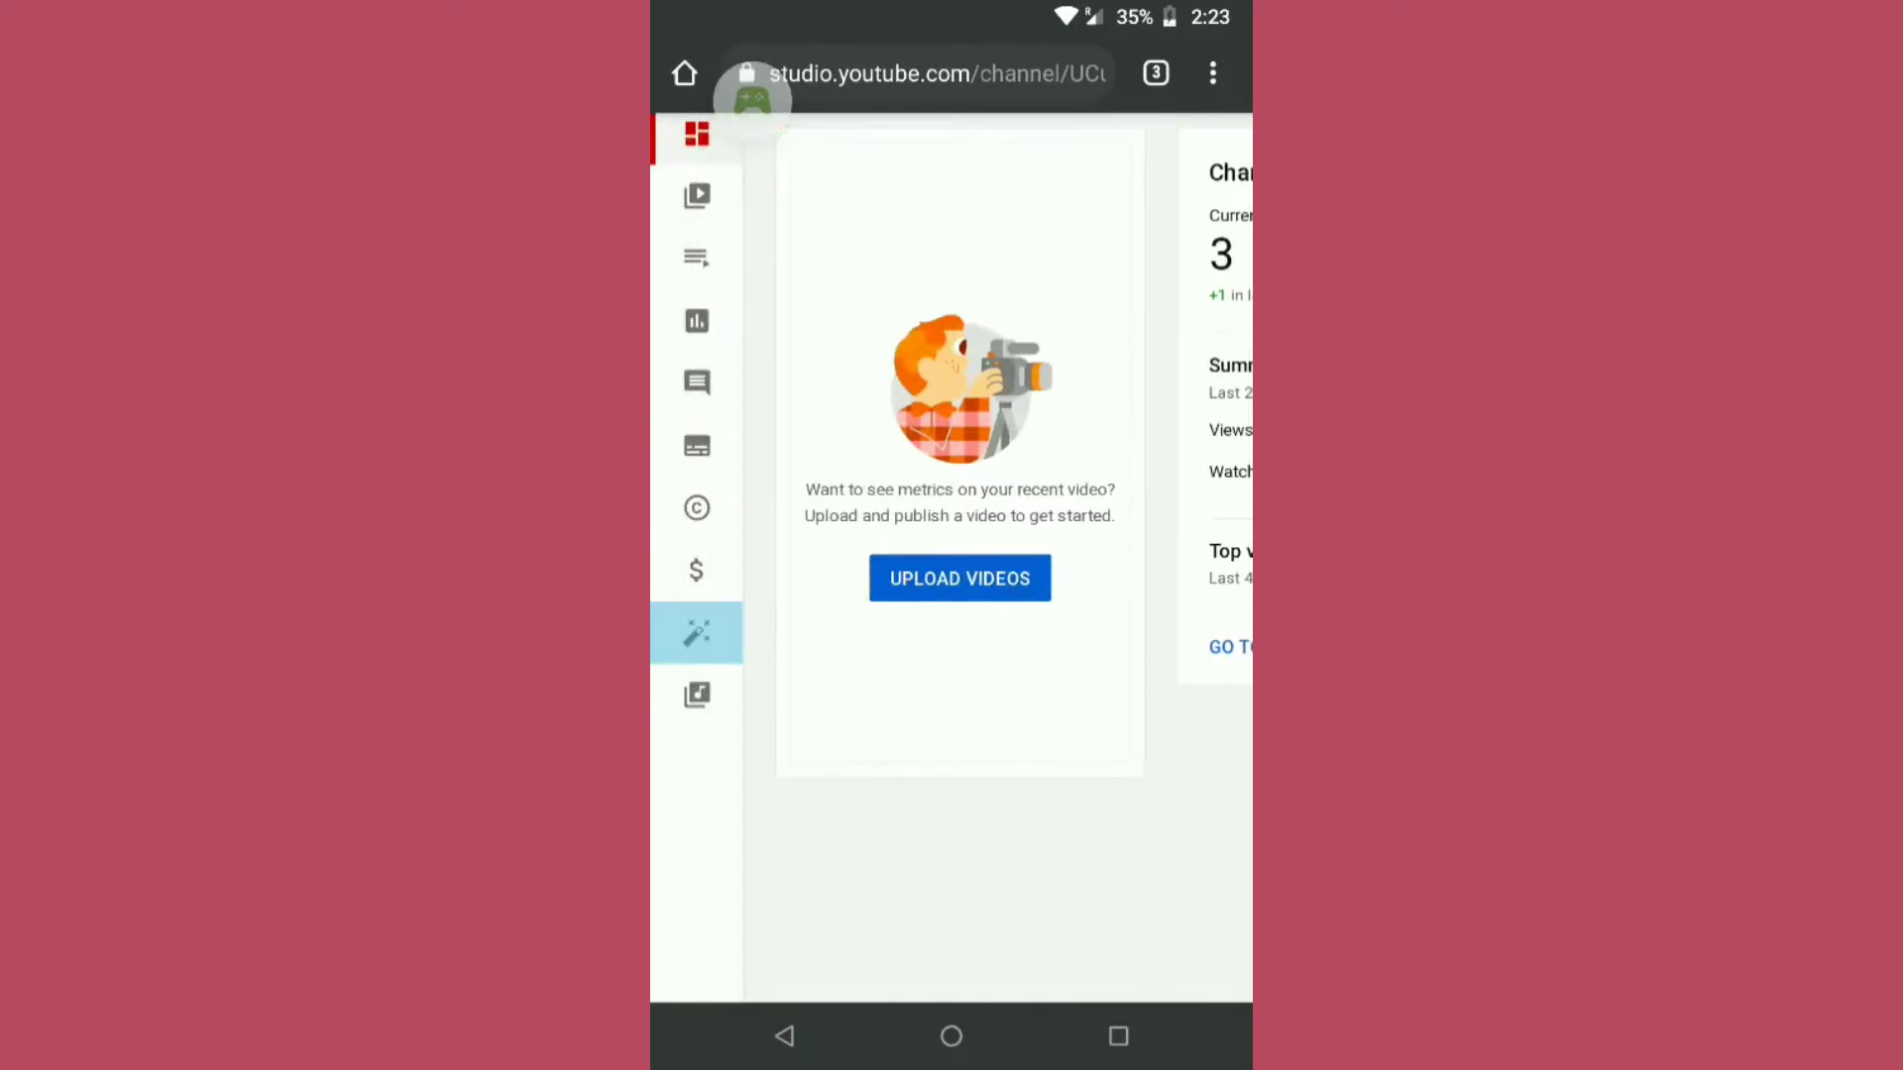
{"action": "left_click", "coordinate": [697, 632]}
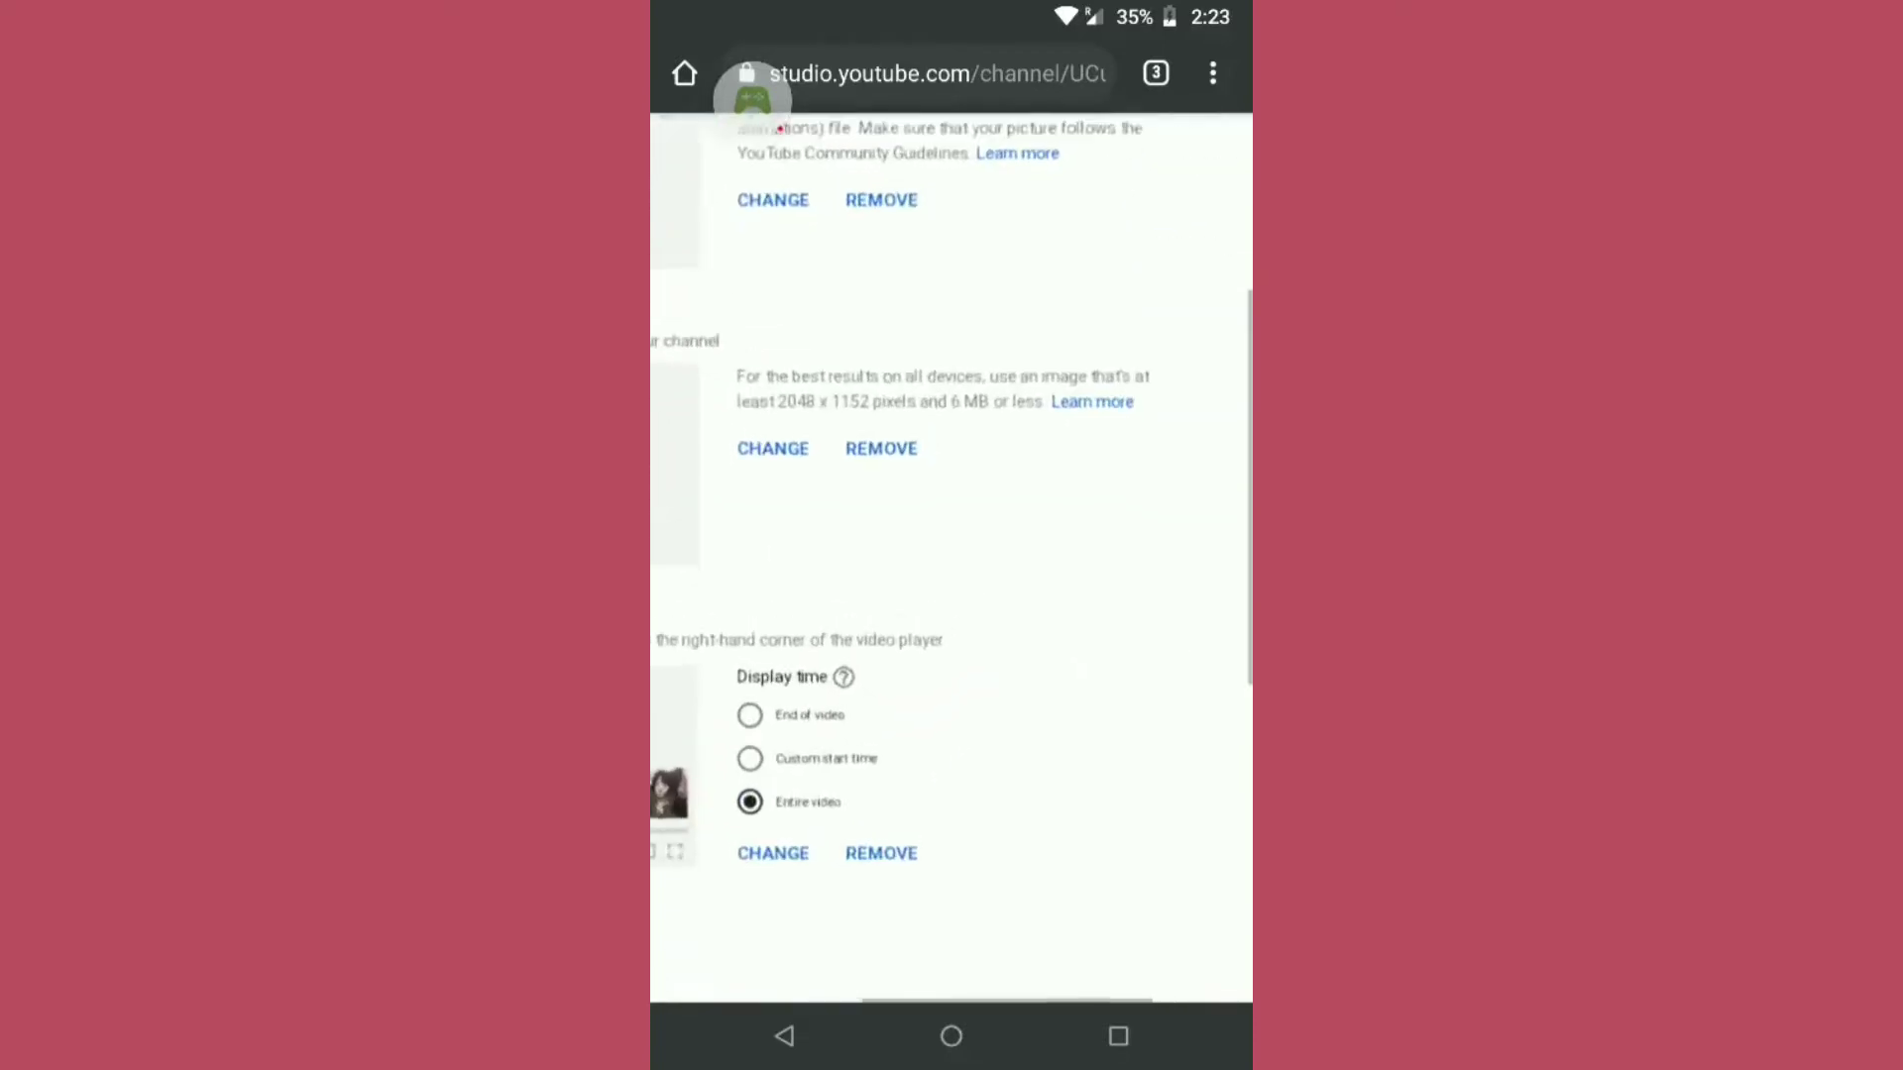
Step: Scroll down to the Banner image section of the branding settings
{"action": "scroll", "scroll_direction": "down", "scroll_amount": 3}
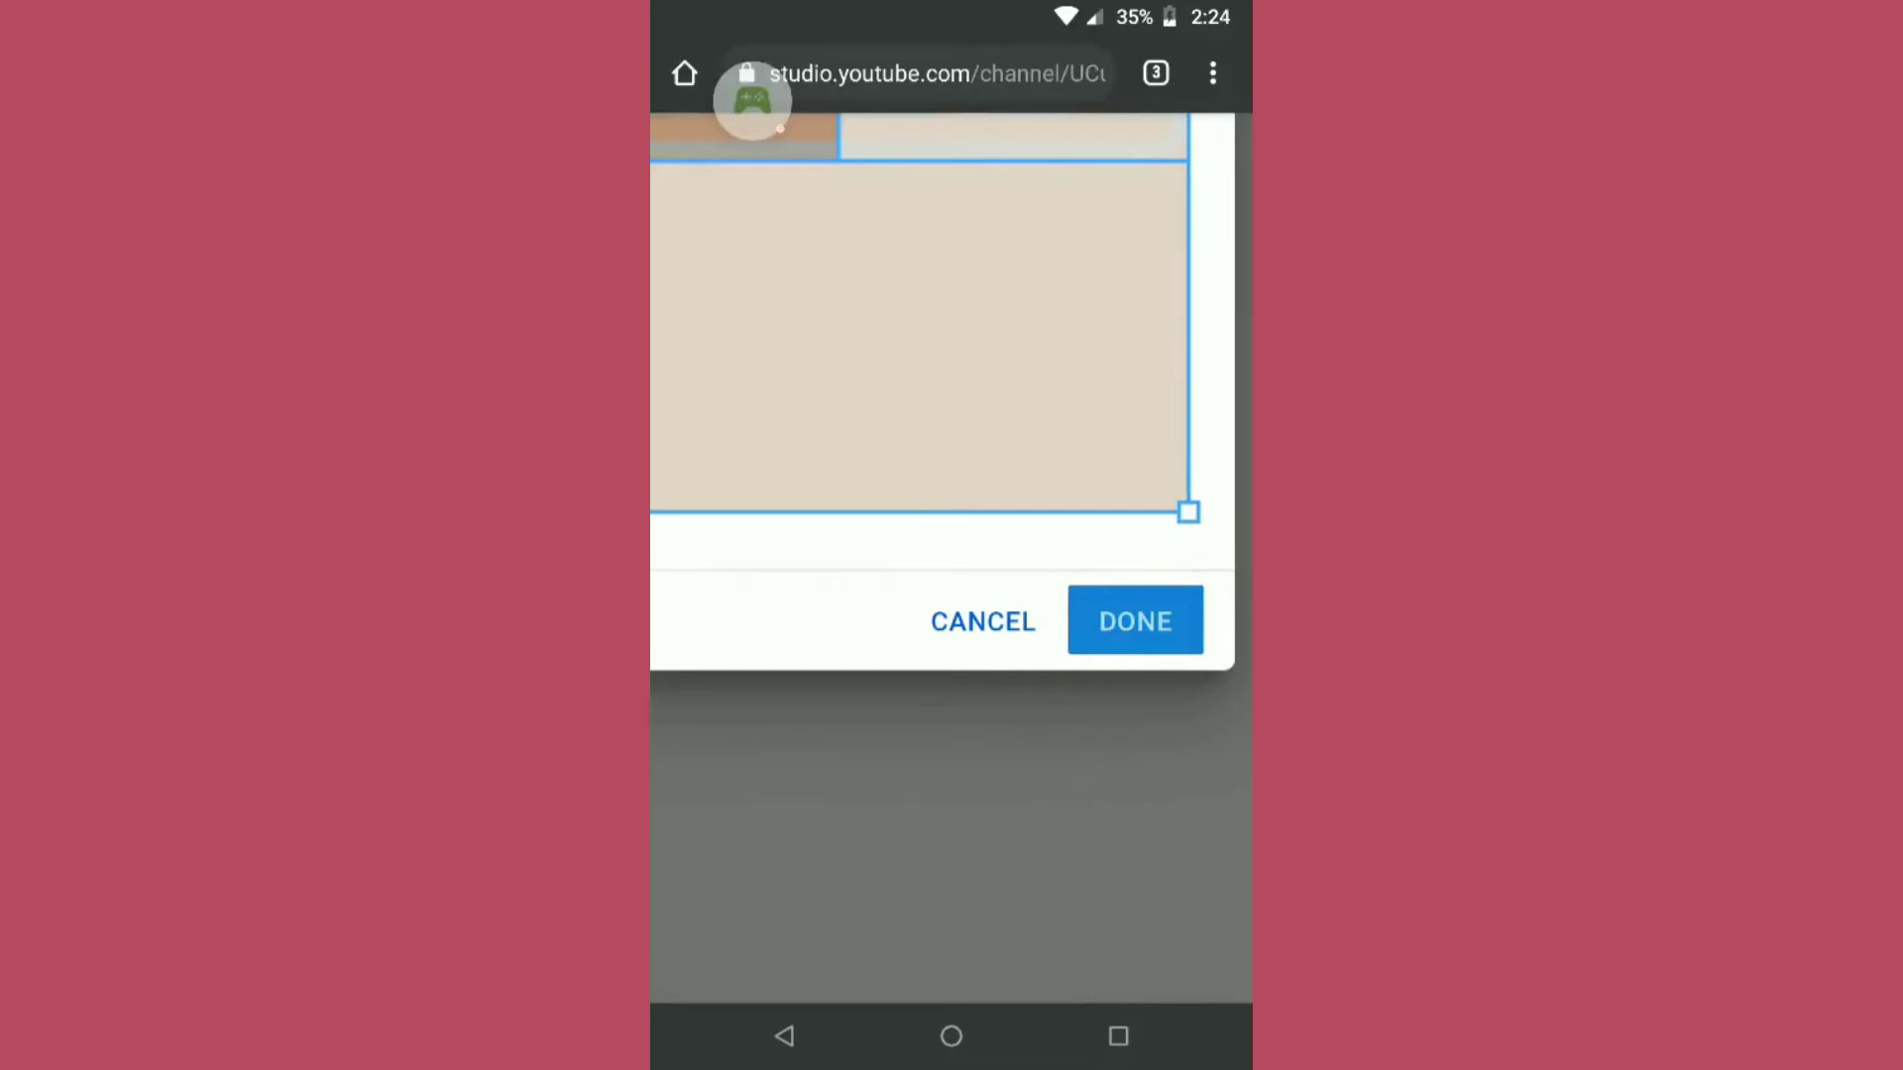
Step: Confirm the banner crop with DONE and publish the branding changes
{"action": "left_click", "coordinate": [1133, 621]}
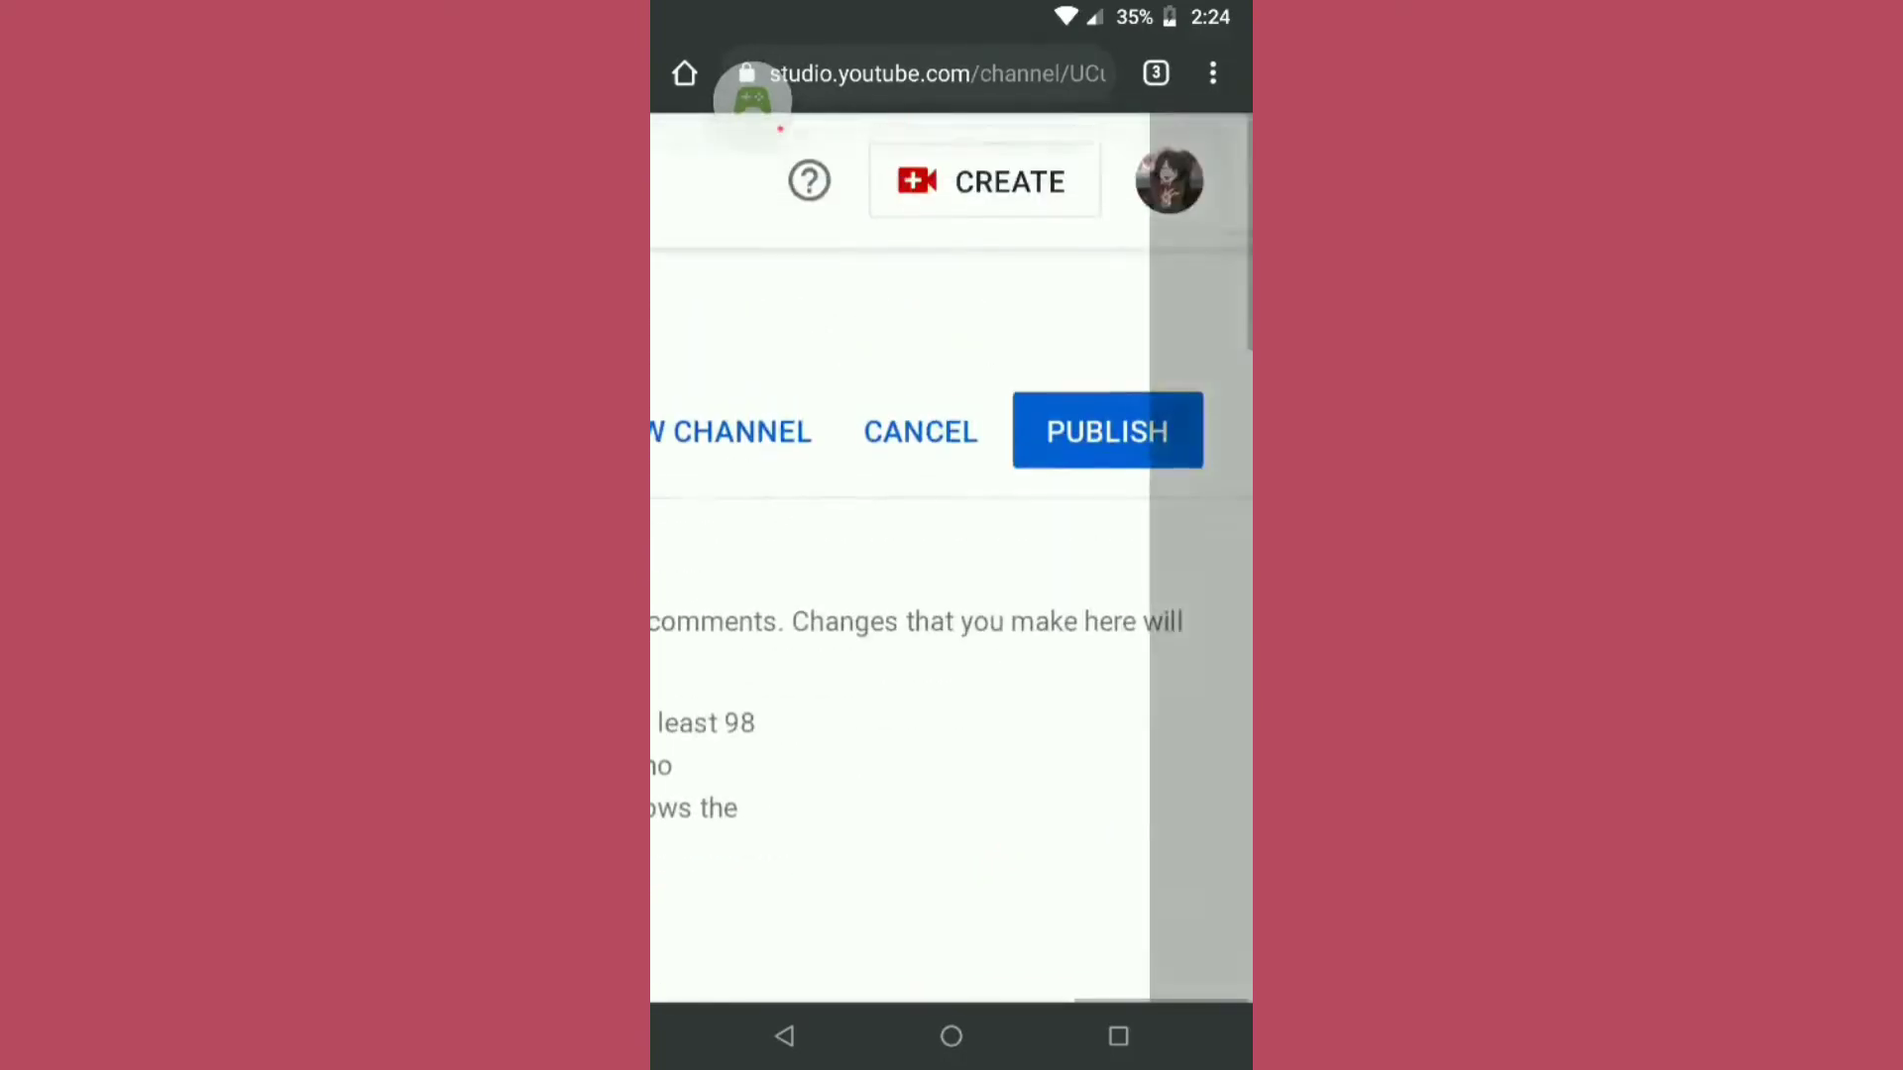
{"action": "left_click", "coordinate": [1106, 431]}
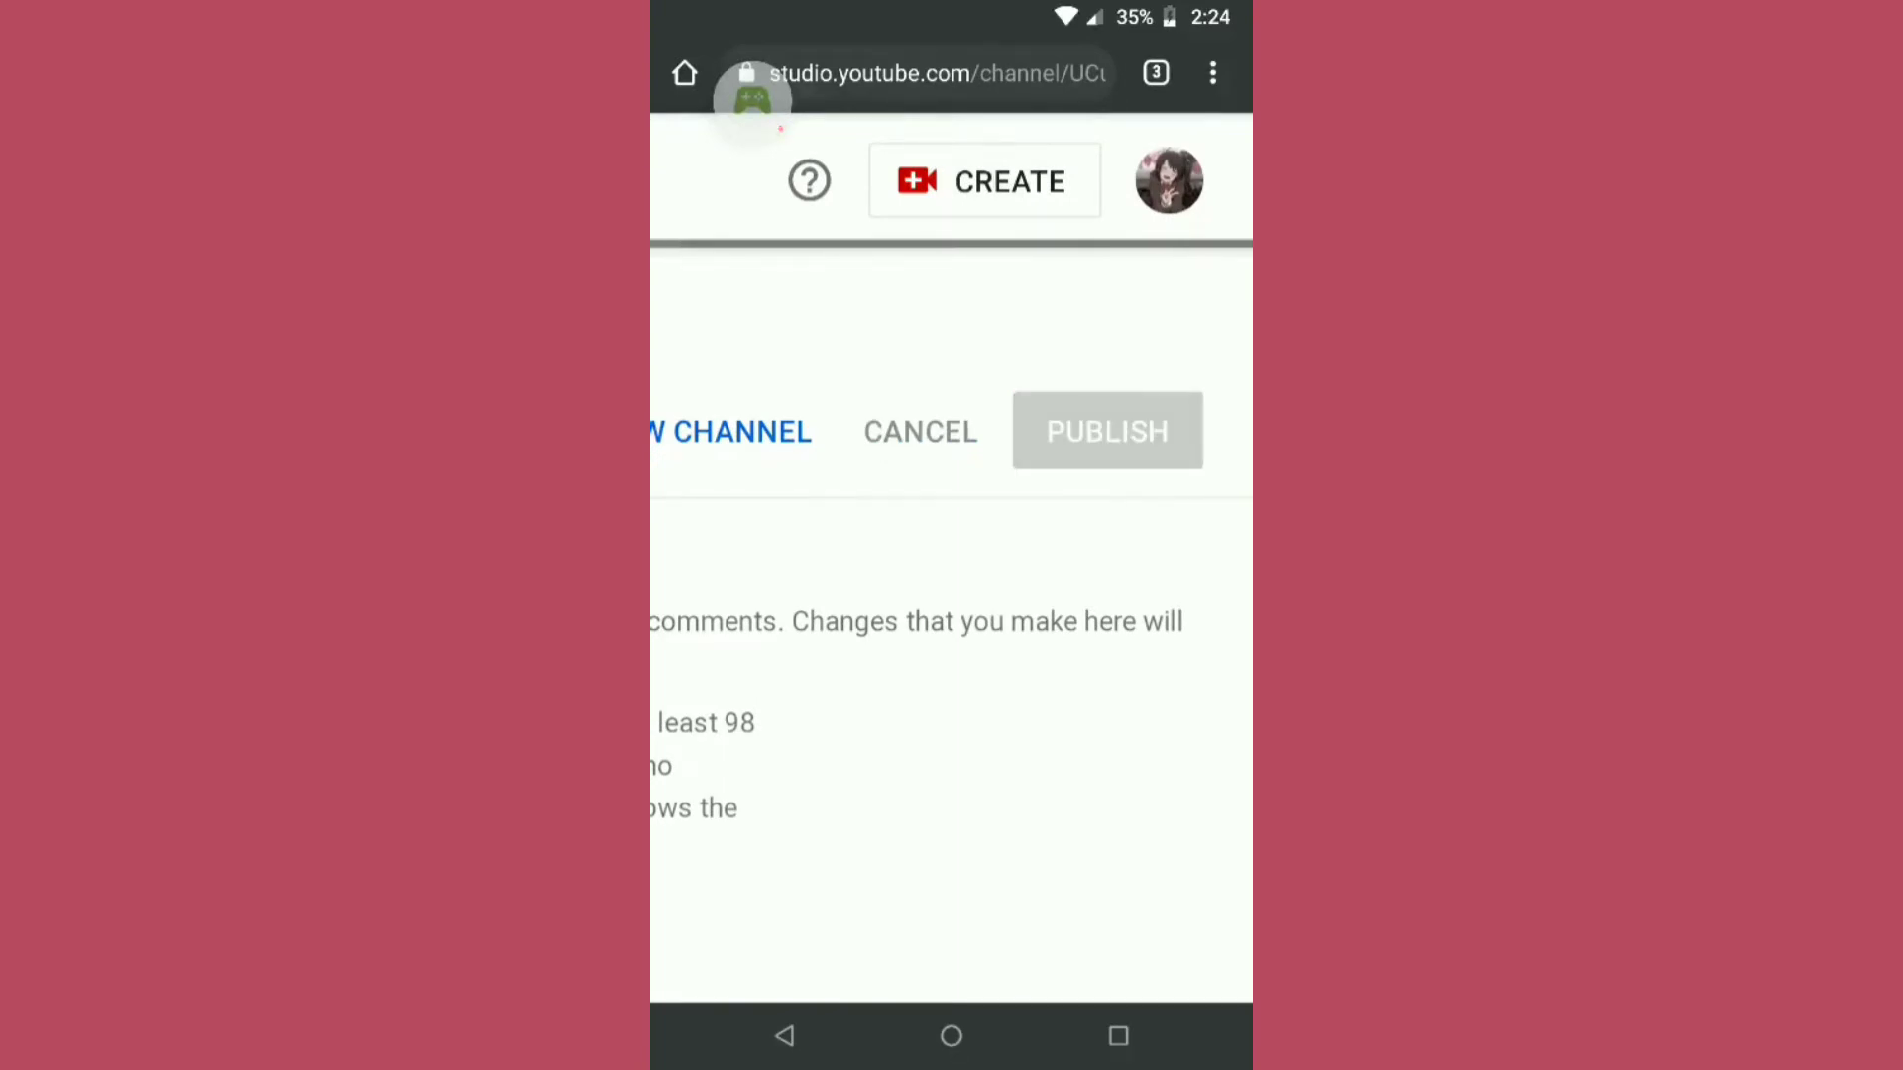
{"action": "left_click", "coordinate": [1106, 431]}
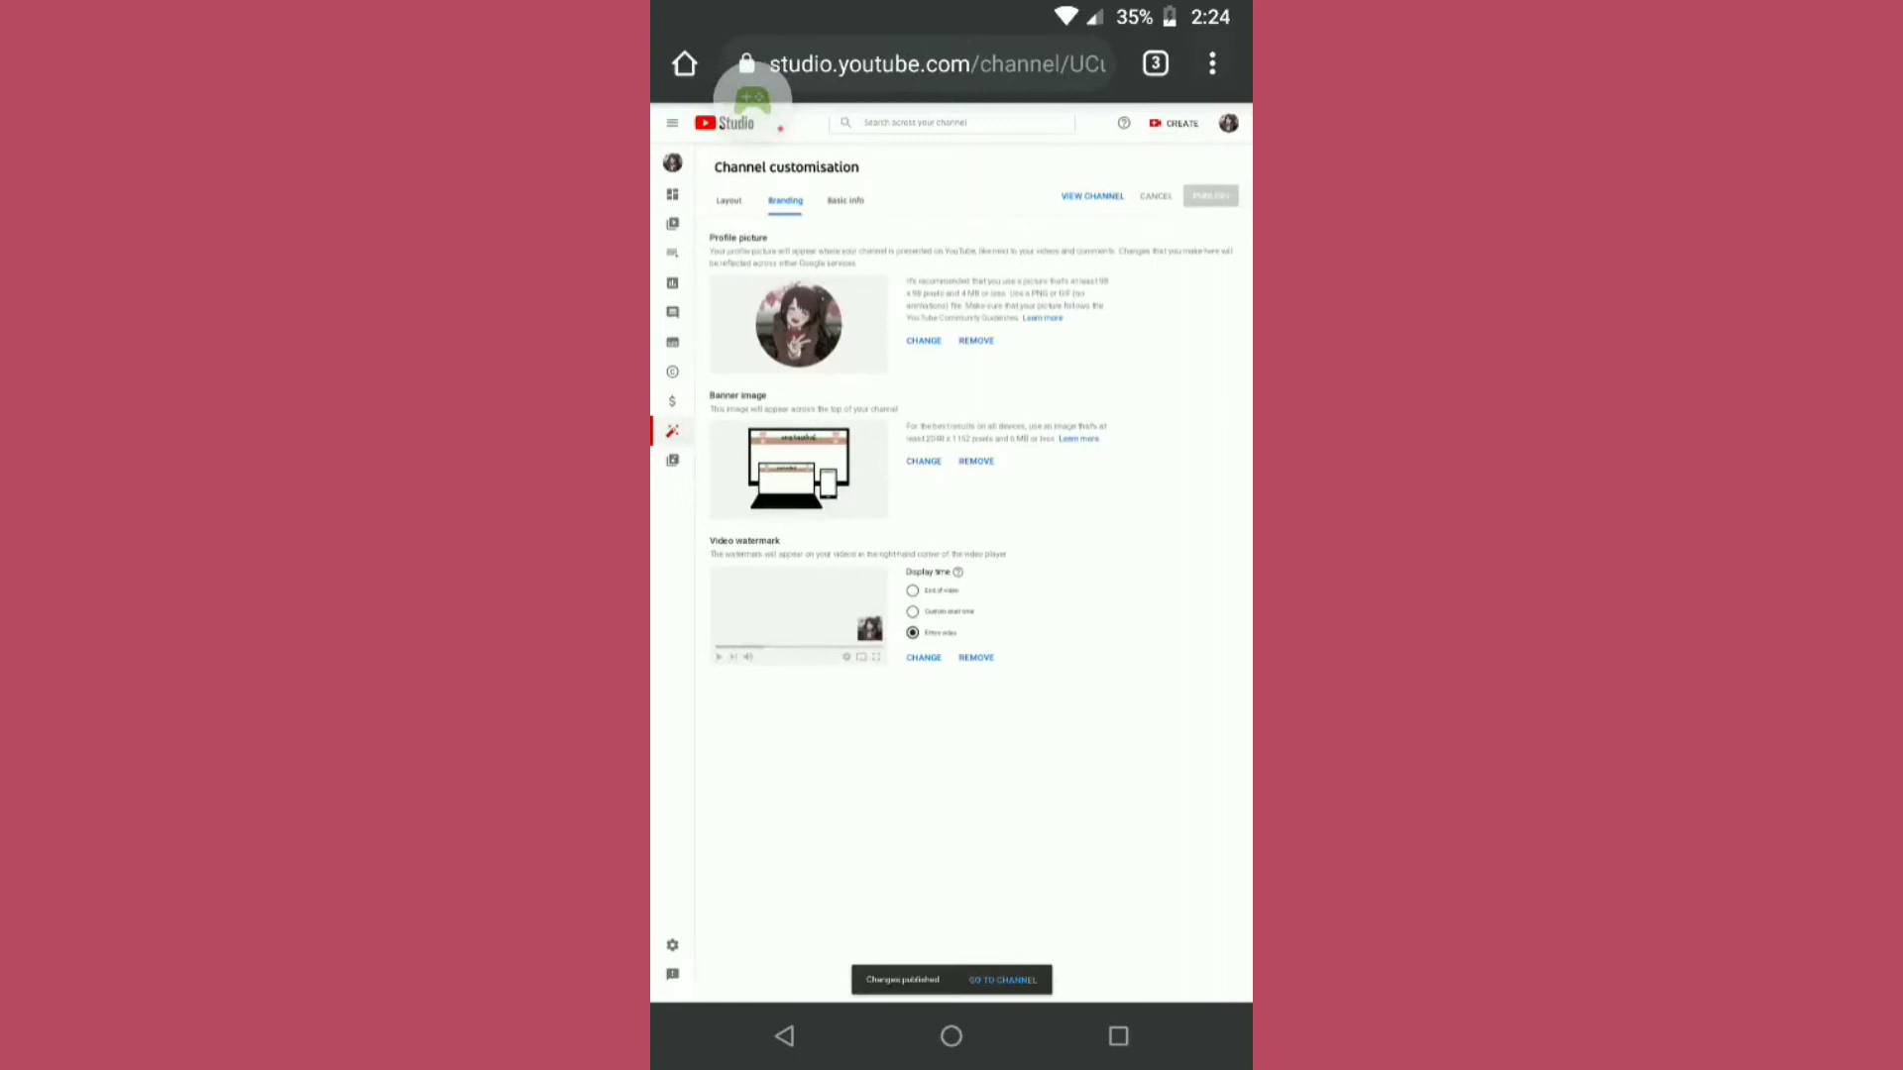
Step: Review the Basic info links and the Layout featured channel, then view the channel page
{"action": "left_click", "coordinate": [845, 200]}
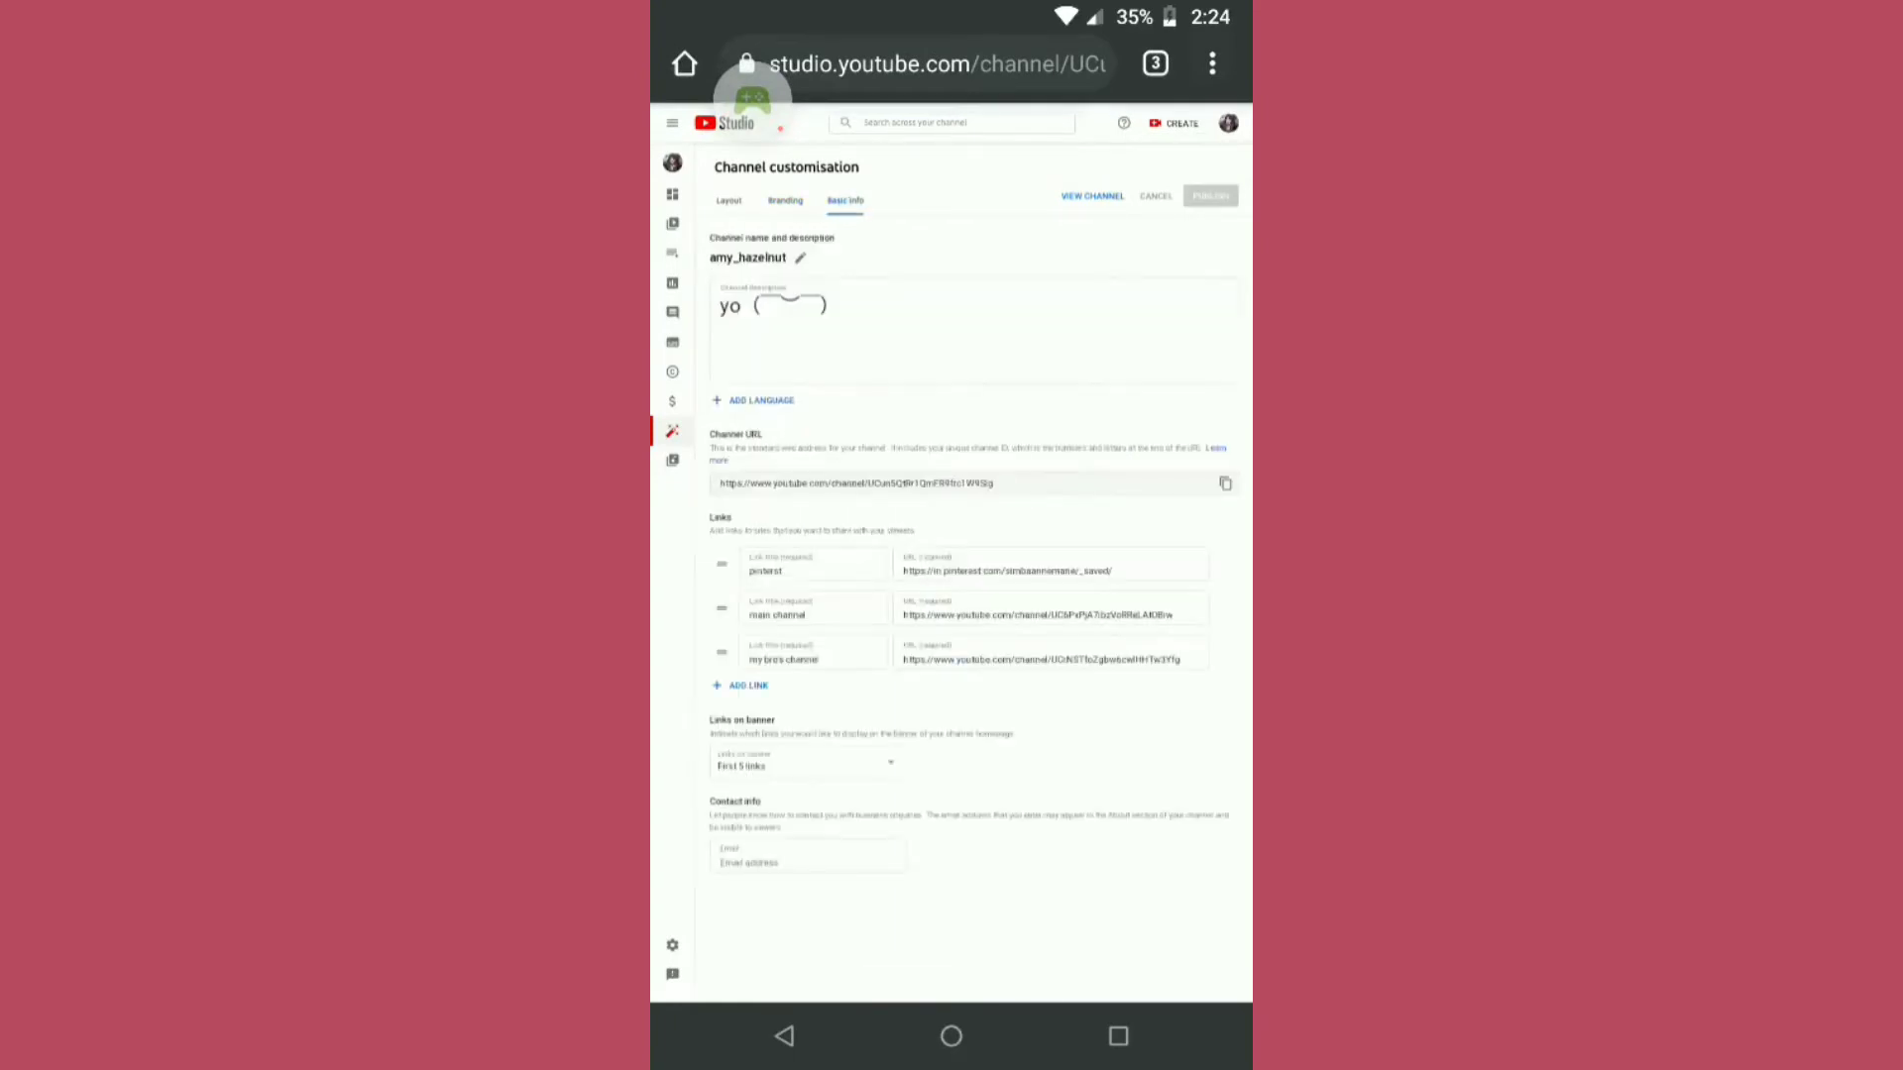
{"action": "left_click", "coordinate": [728, 200]}
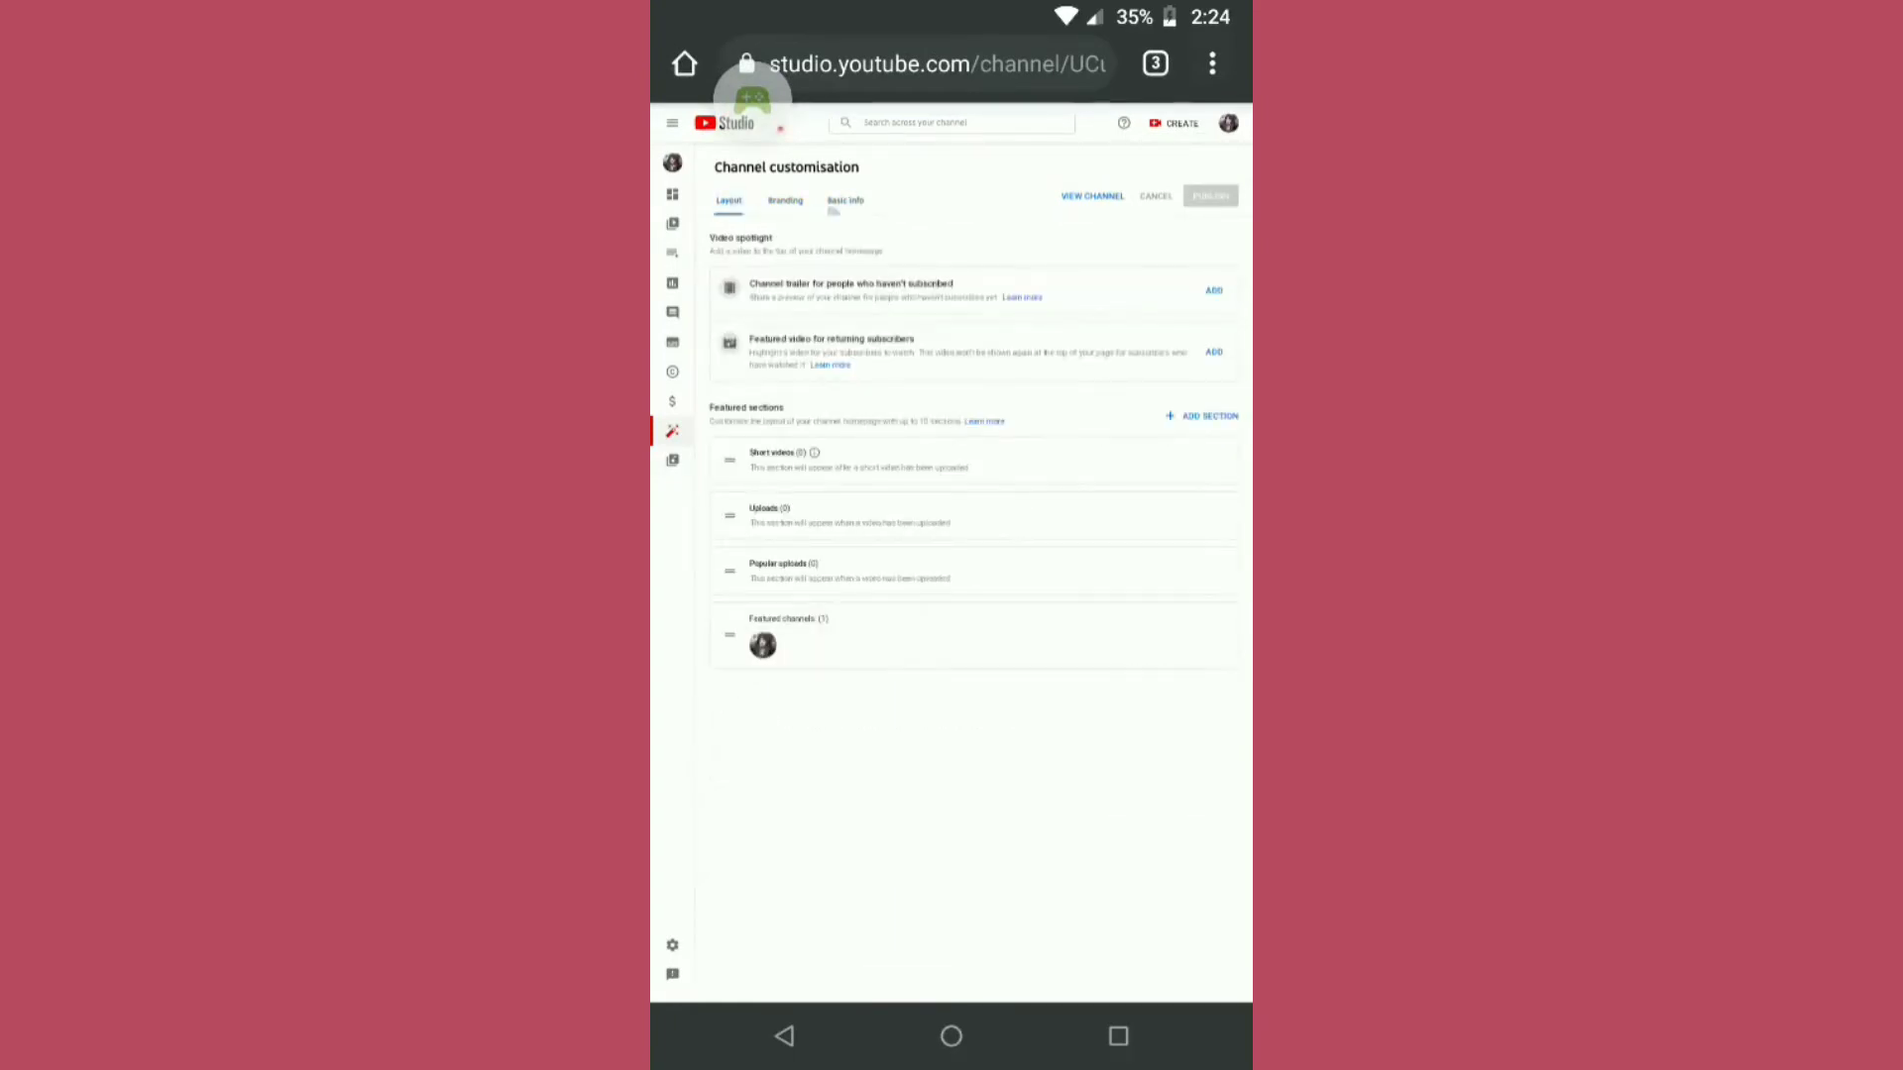
{"action": "left_click", "coordinate": [846, 200]}
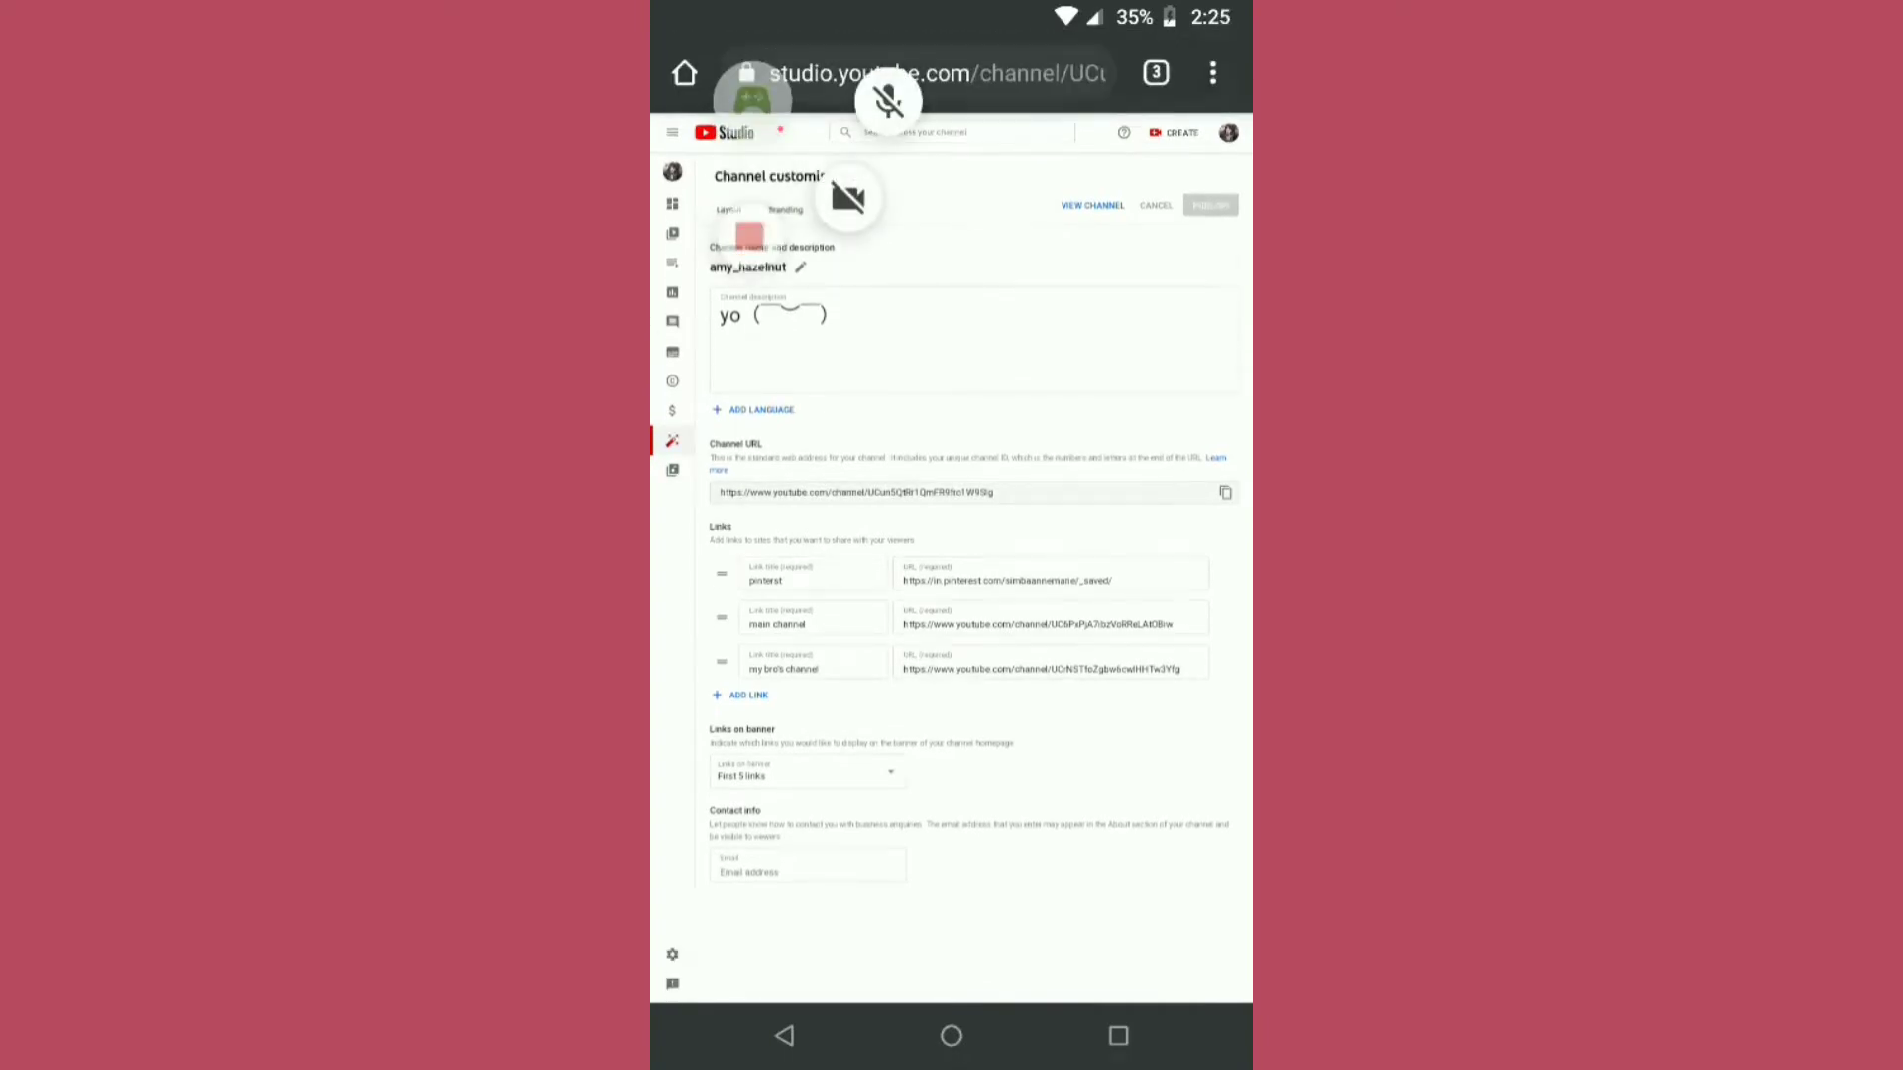
{"action": "left_click", "coordinate": [728, 209]}
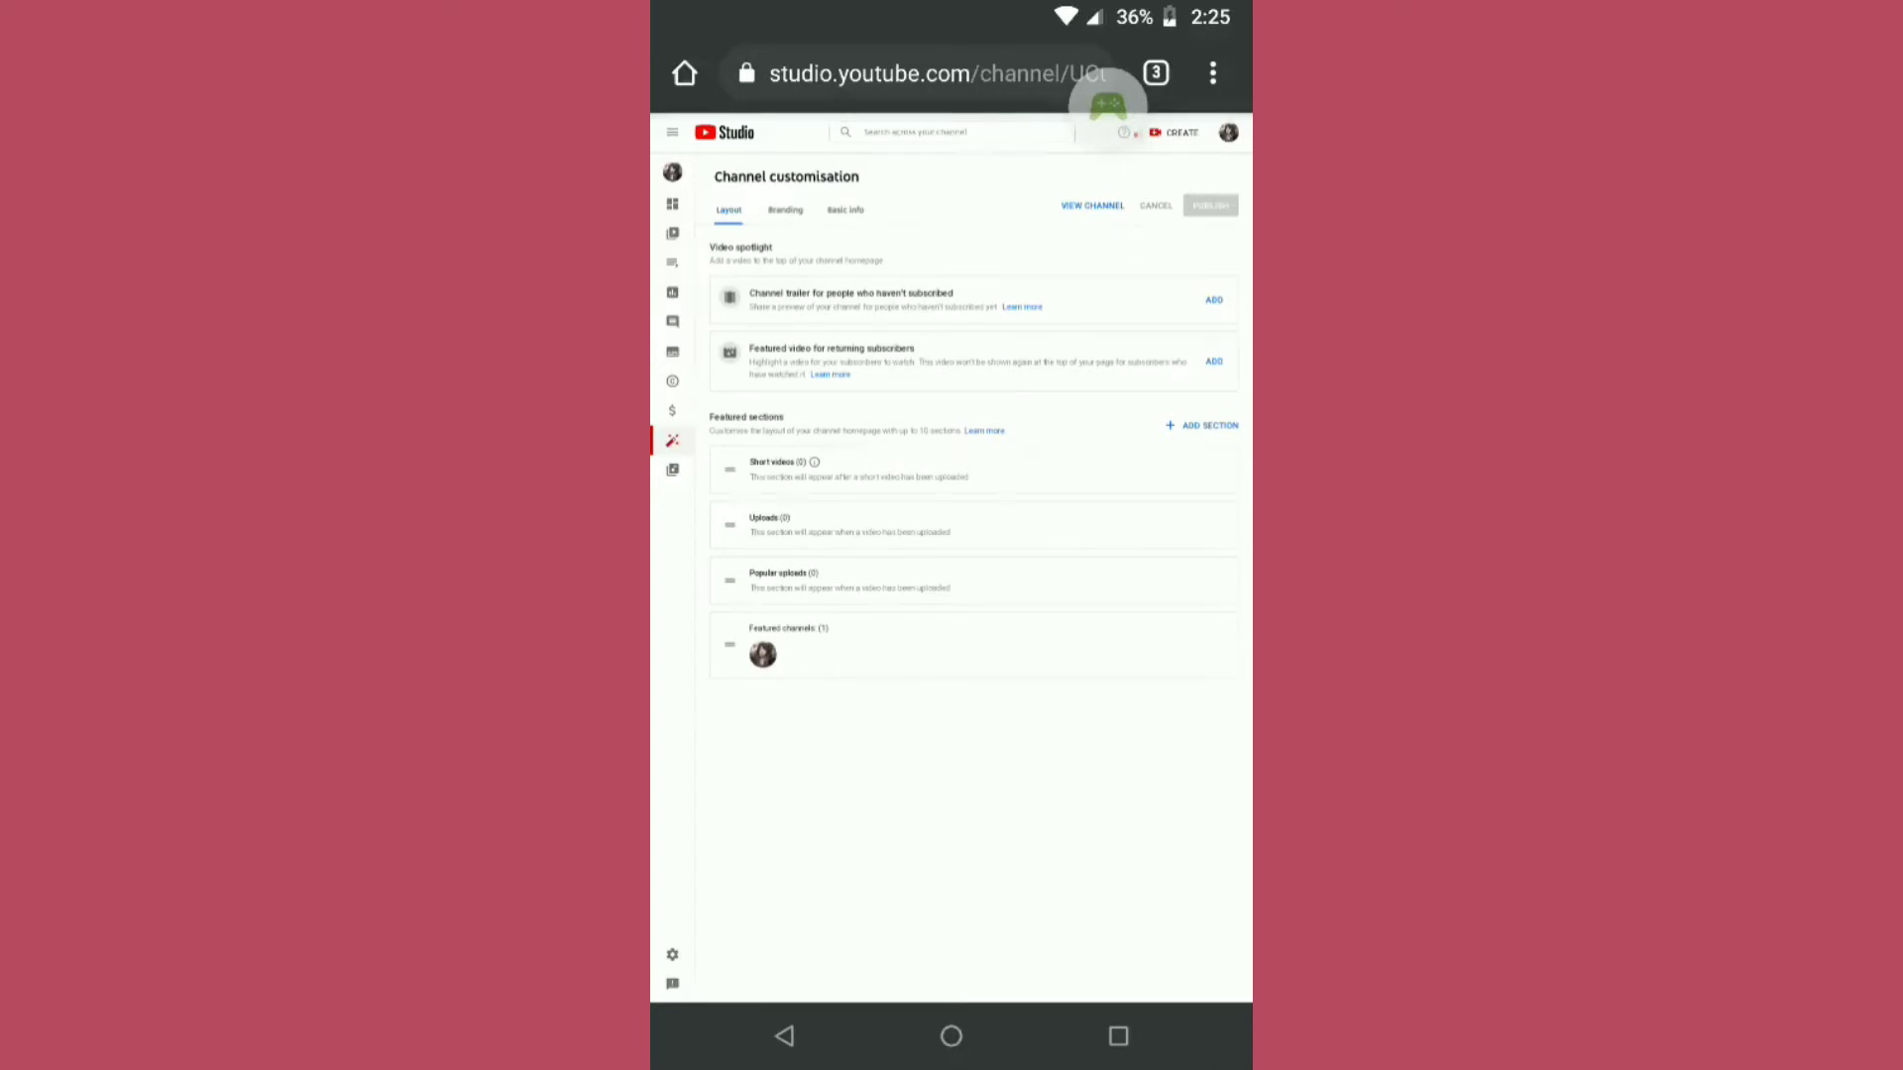
{"action": "left_click", "coordinate": [1207, 425]}
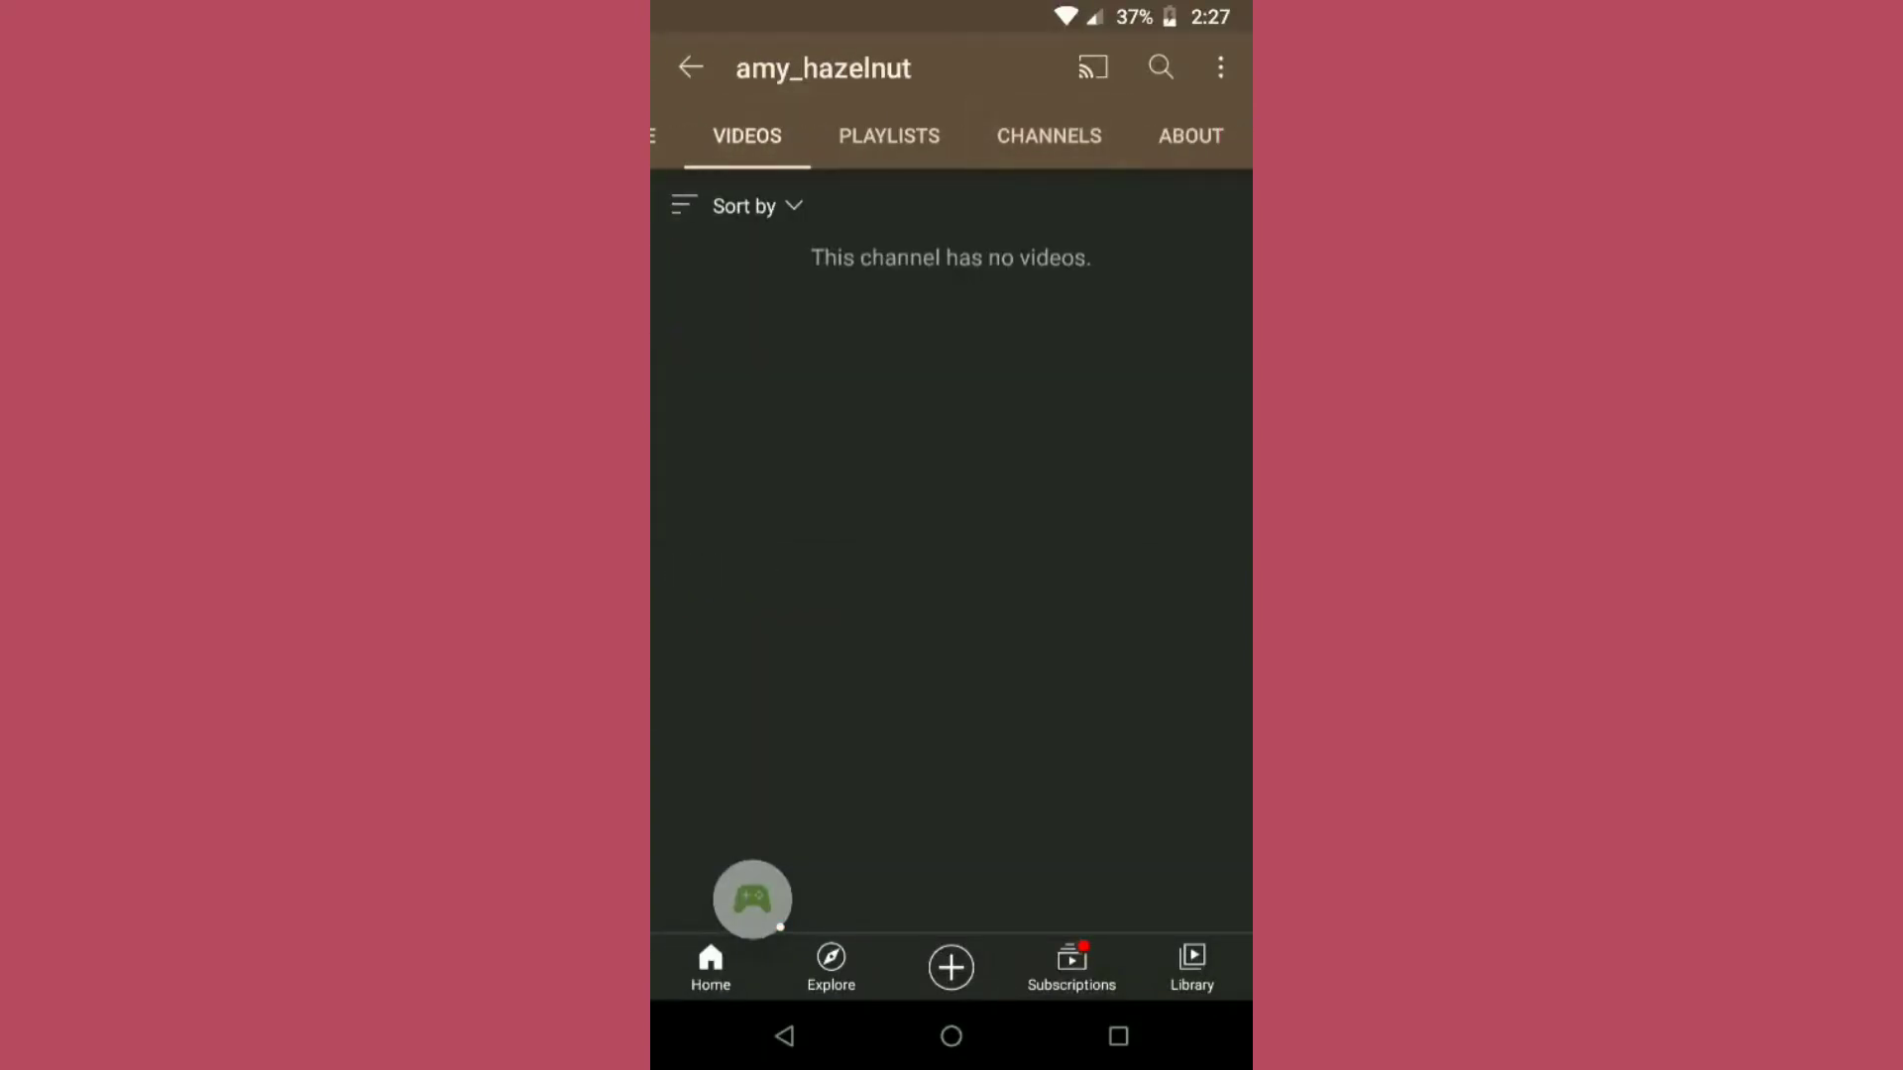
Step: Check the CHANNELS tab's featured channel, then view the ABOUT description and links
{"action": "left_click", "coordinate": [1048, 135]}
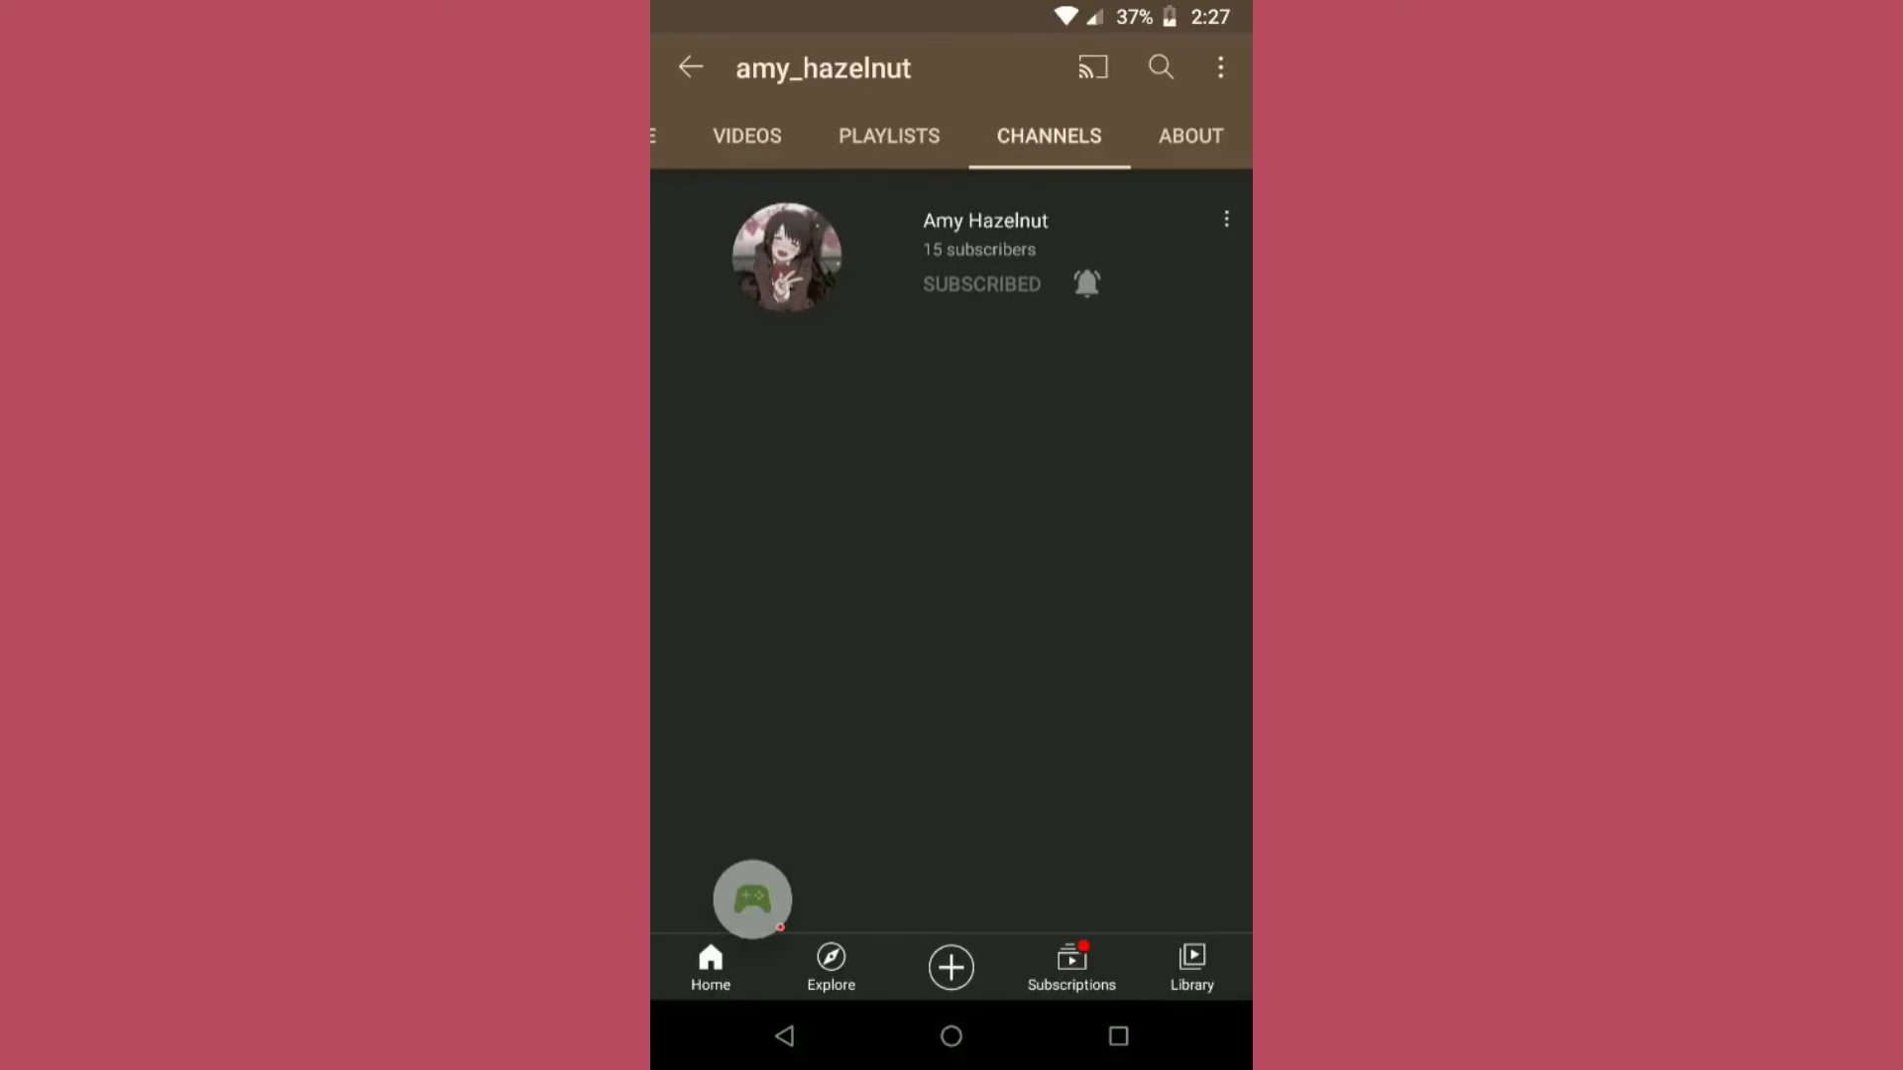
{"action": "left_click", "coordinate": [1189, 134]}
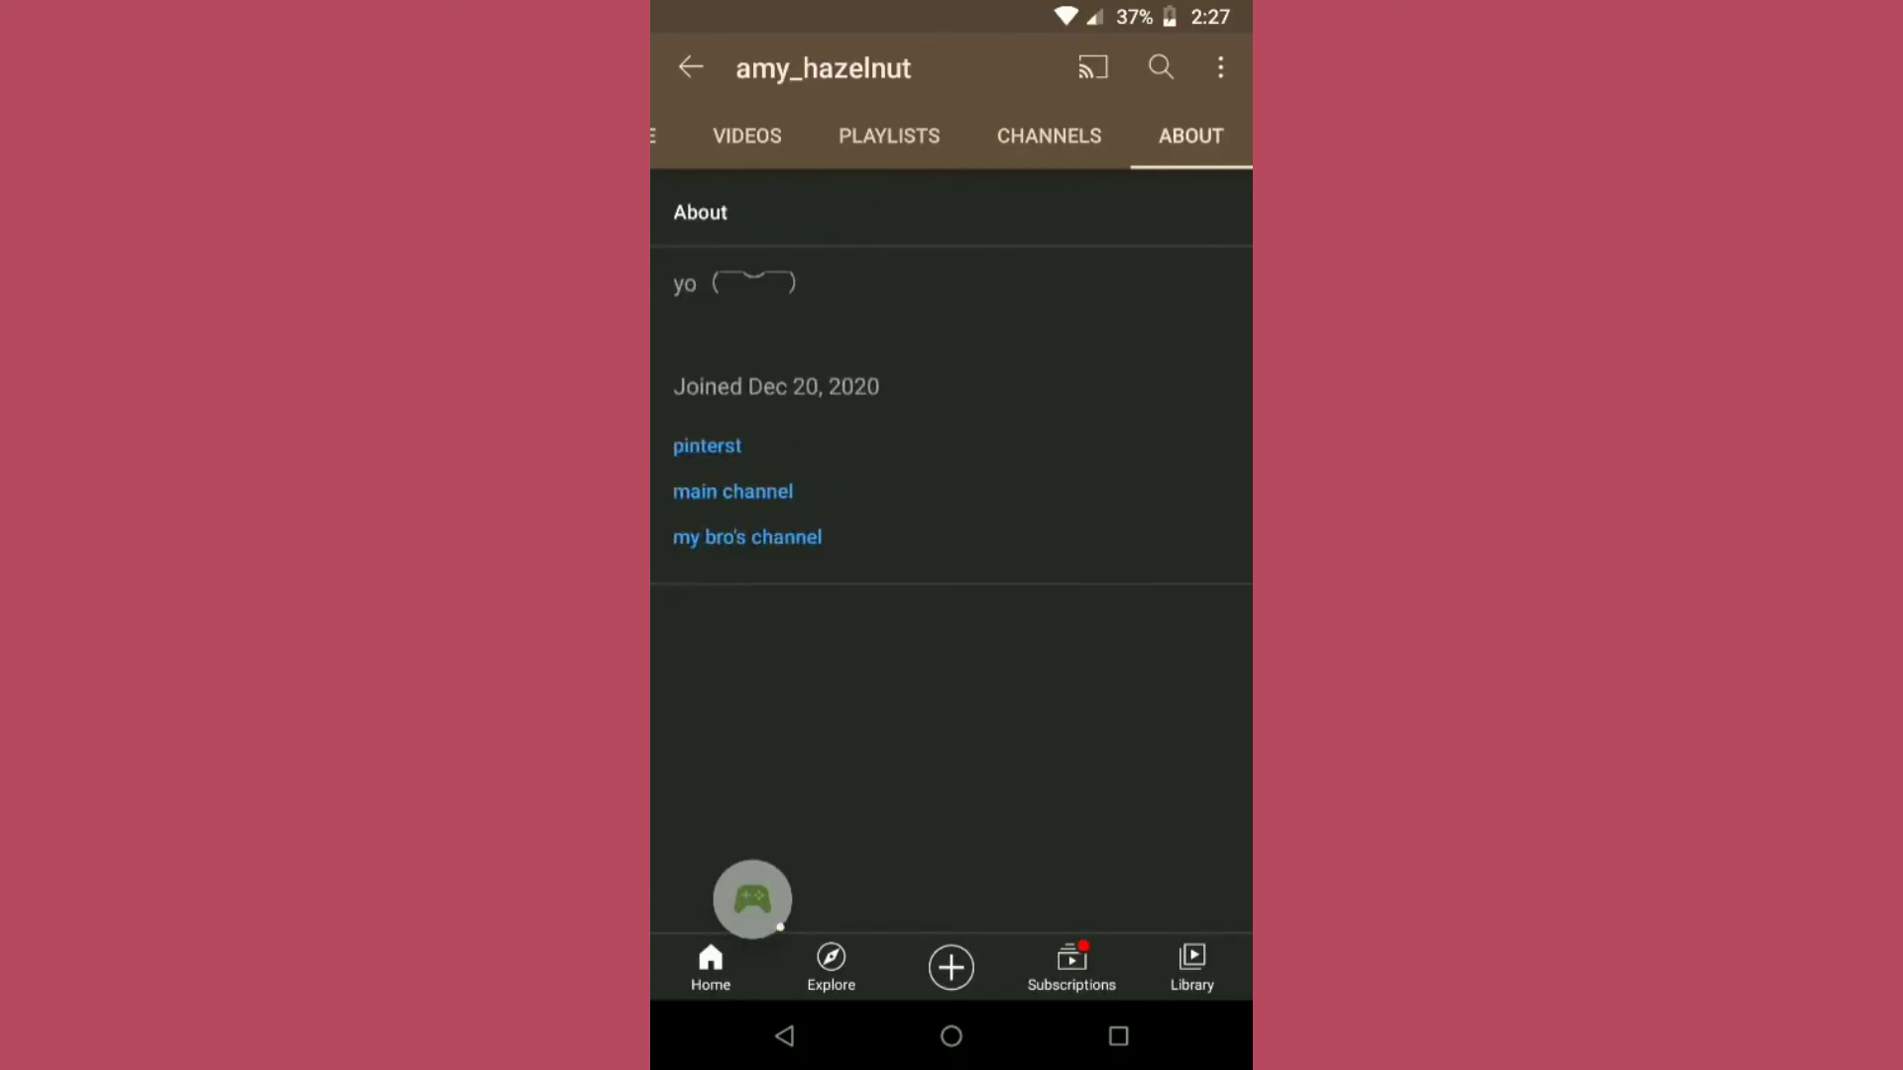